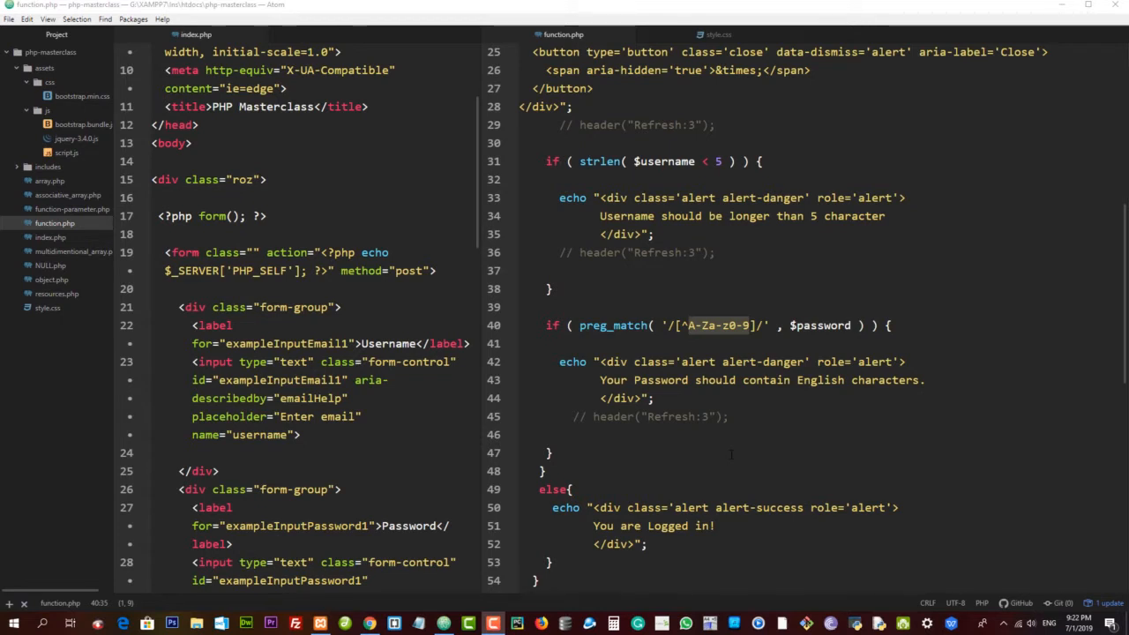
{"action": "mouse_move", "coordinate": [727, 455]}
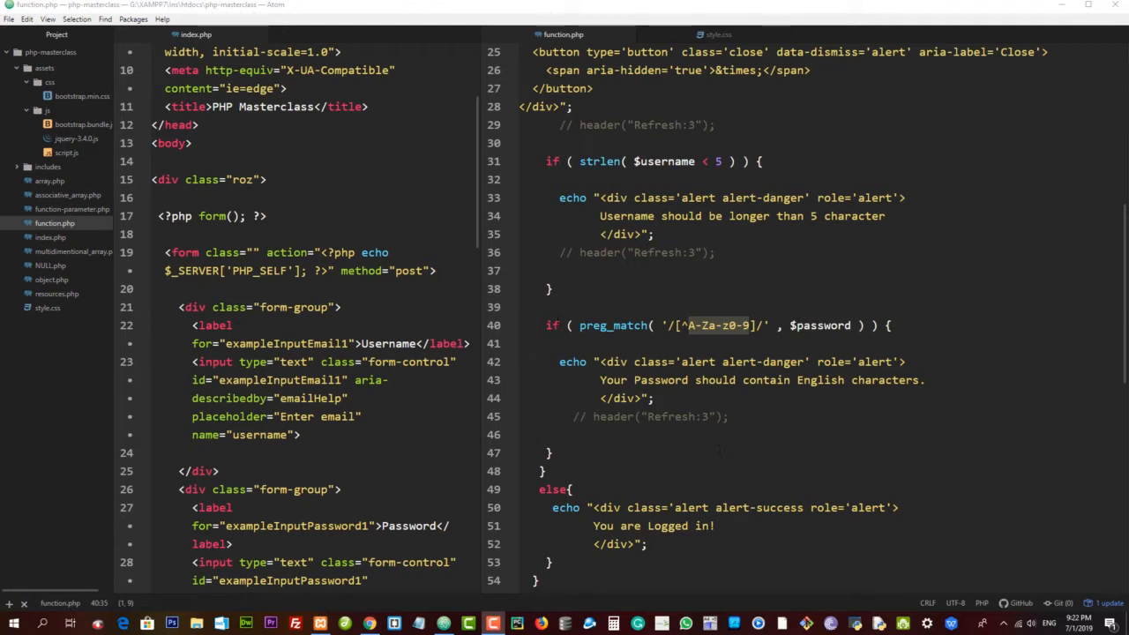
Place the cursor along the in_array call on line 21 while explaining the parameter order
{"action": "left_click", "coordinate": [549, 324]}
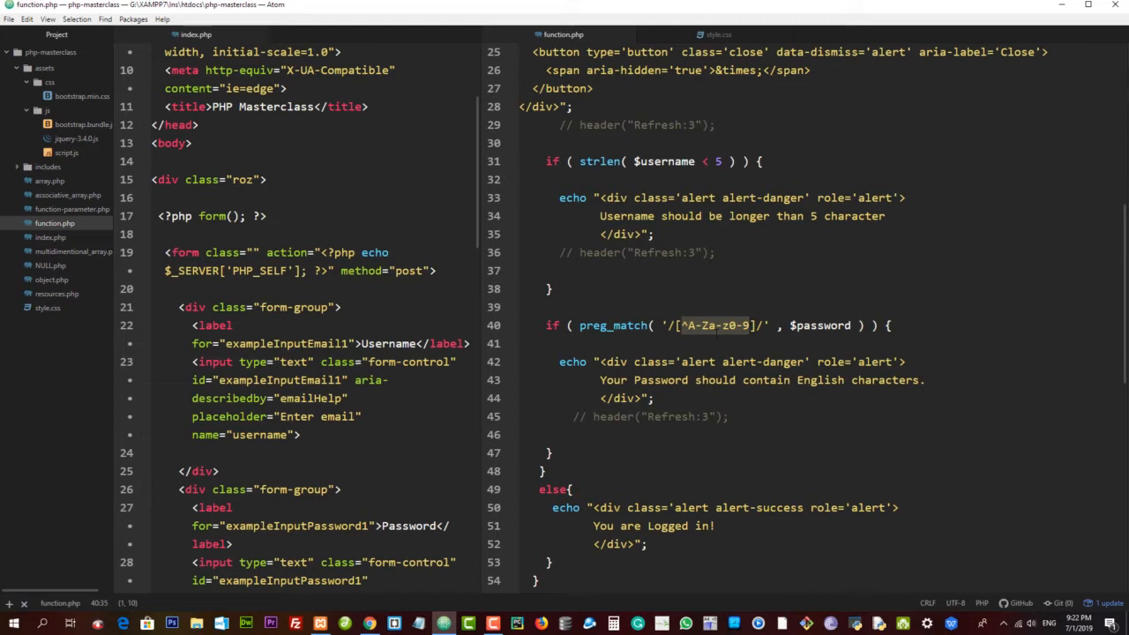
{"action": "left_click", "coordinate": [715, 325]}
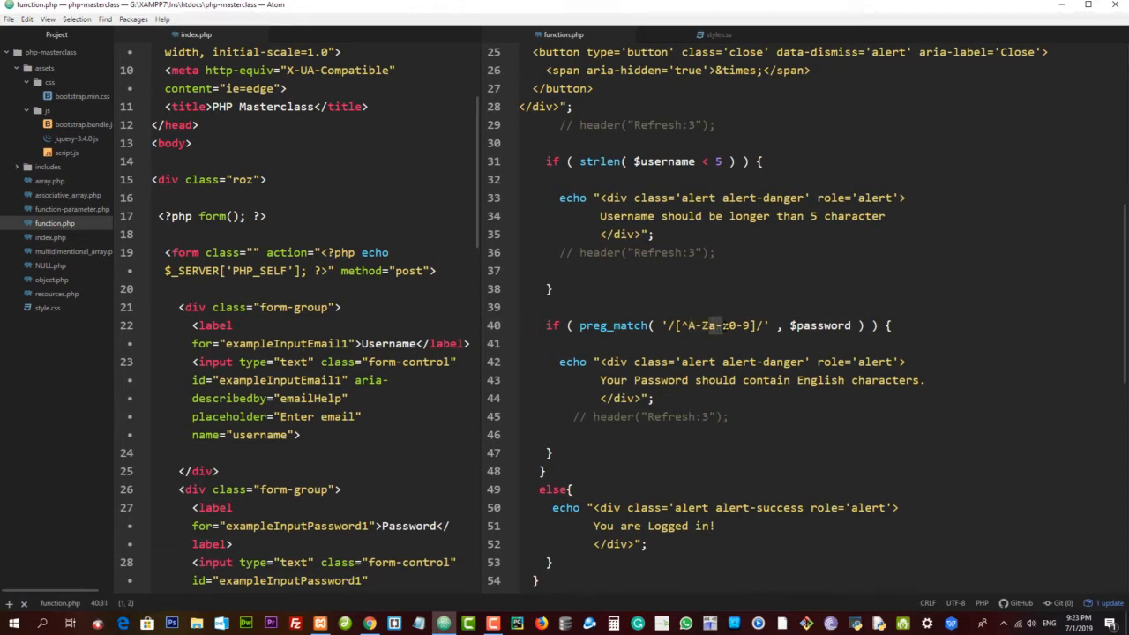
{"action": "left_click", "coordinate": [723, 324]}
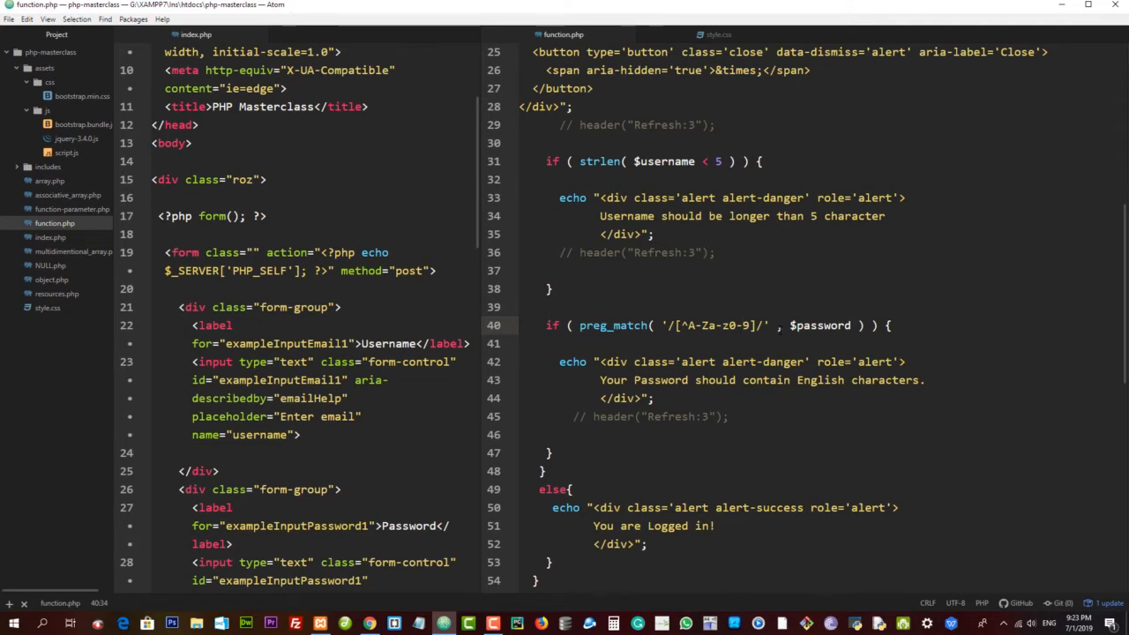
{"action": "left_click", "coordinate": [743, 324]}
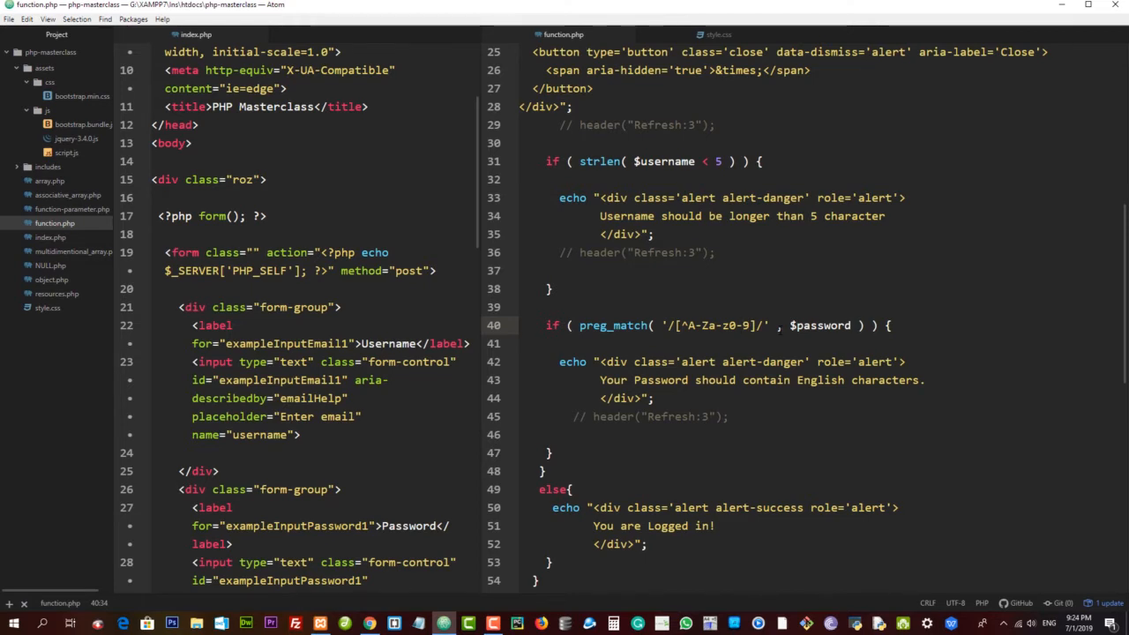
{"action": "left_click", "coordinate": [745, 324]}
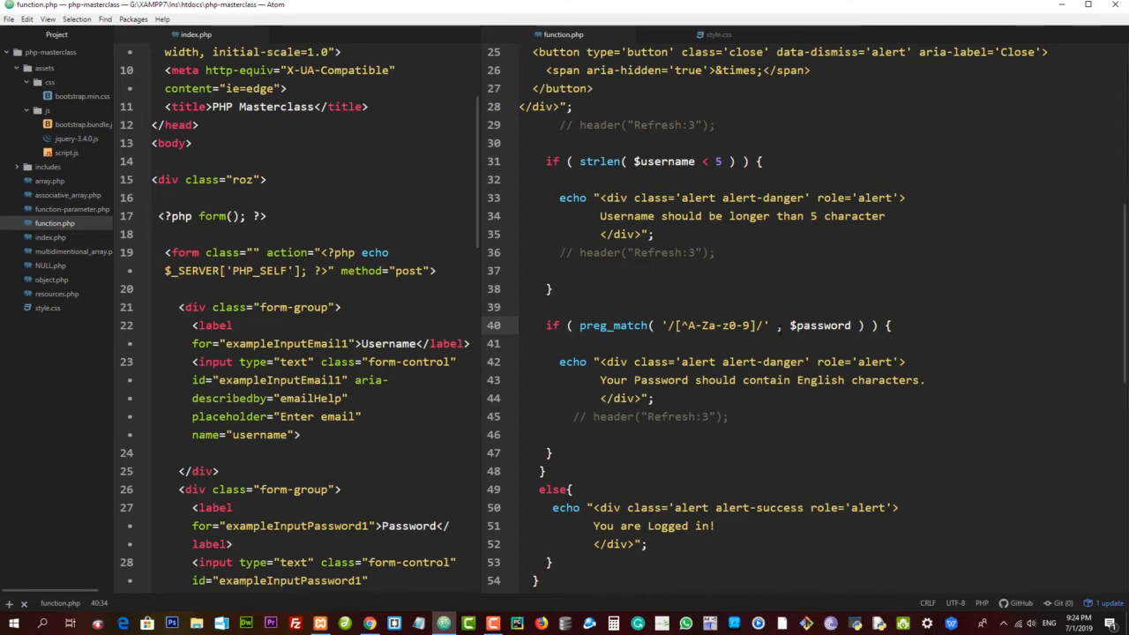
{"action": "left_click", "coordinate": [744, 325]}
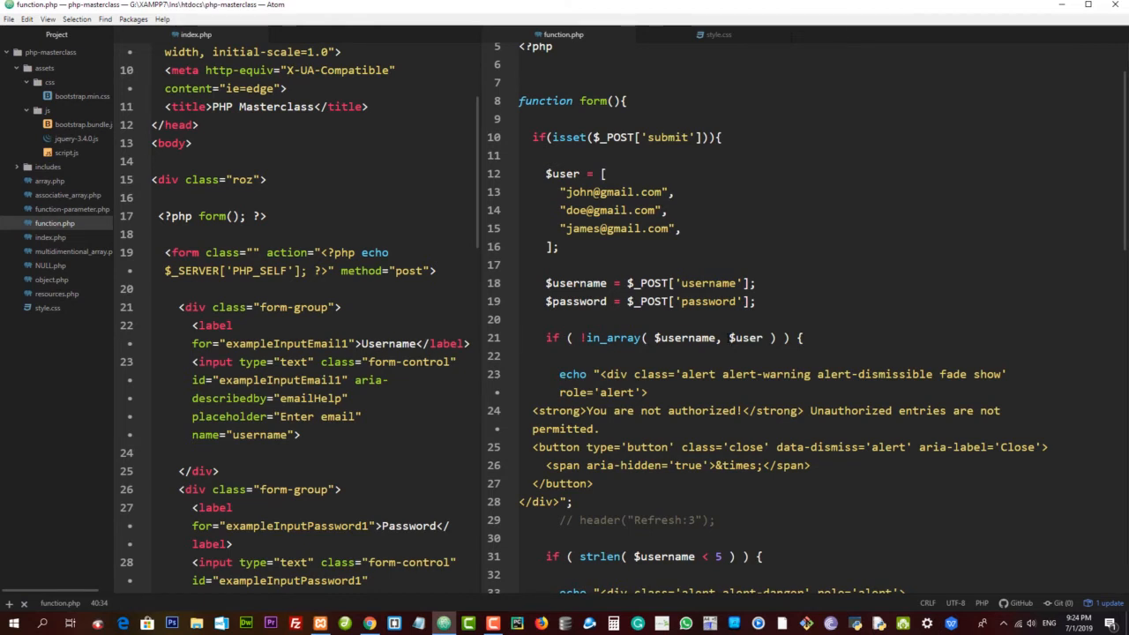
Rewrite the in_array arguments so $user comes before $username
{"action": "double_click", "coordinate": [744, 337]}
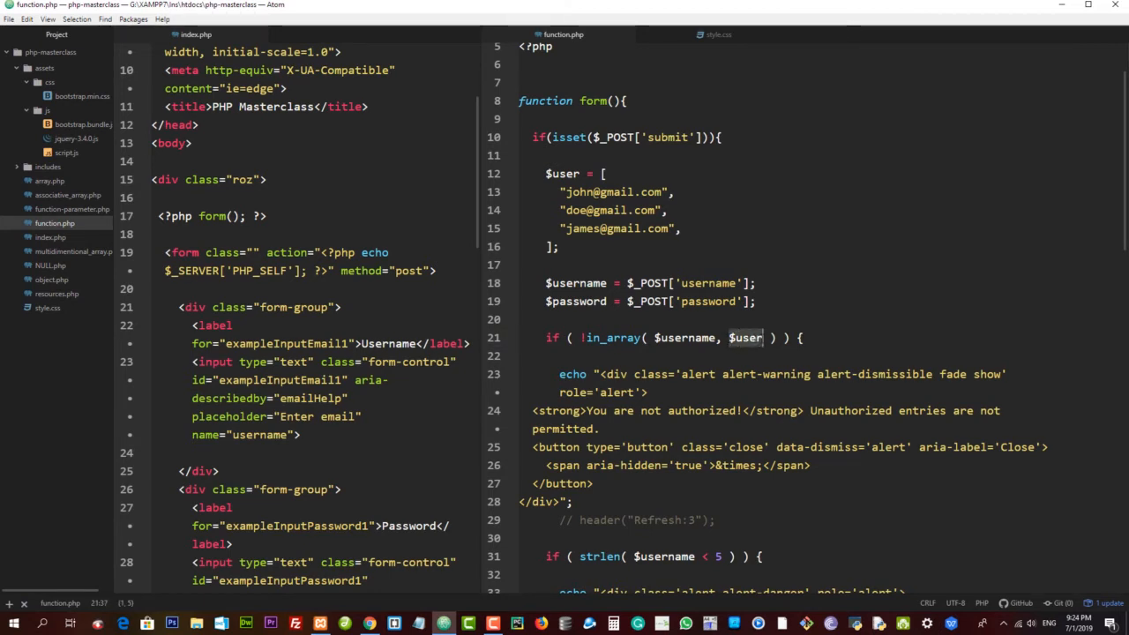
{"action": "mouse_move", "coordinate": [768, 339]}
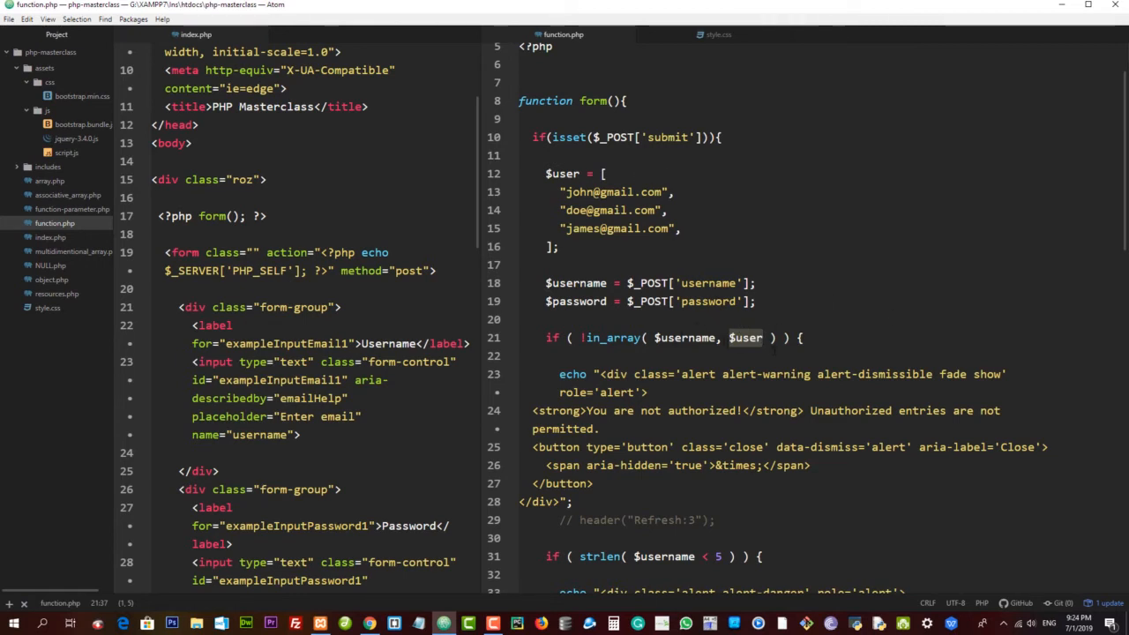
{"action": "key", "text": "Backspace"}
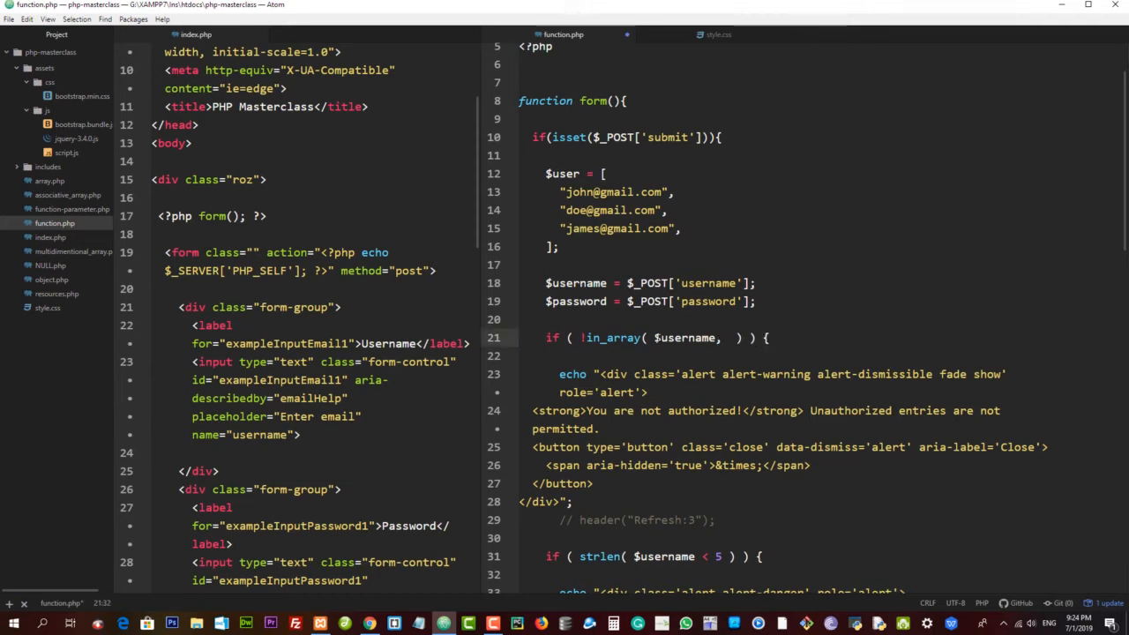
{"action": "type", "text": "$user"}
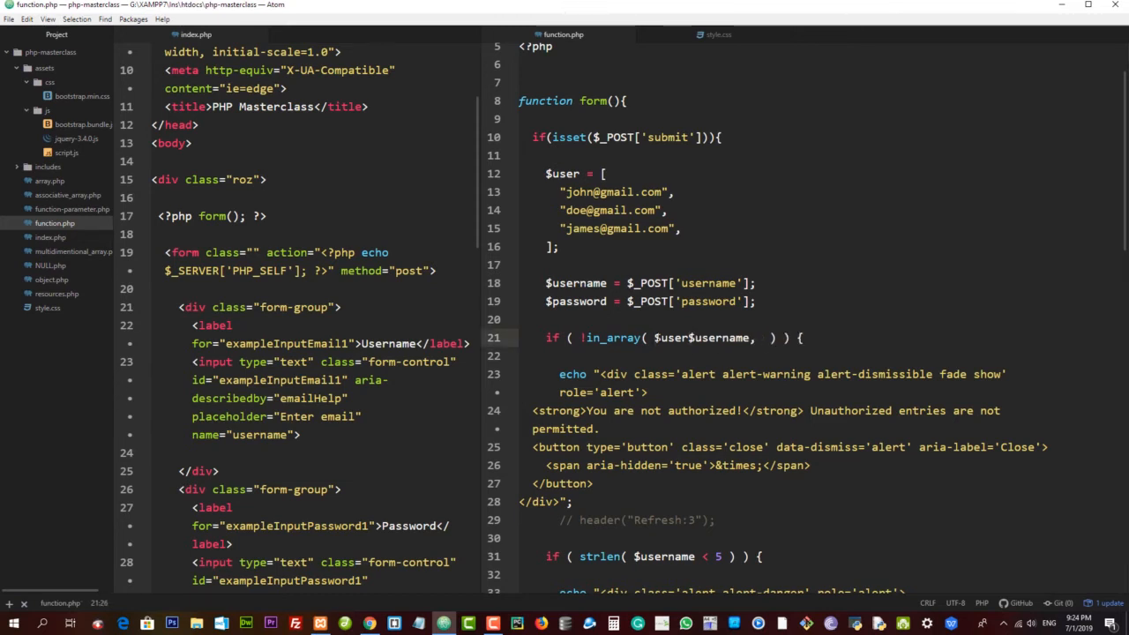
{"action": "type", "text": ","}
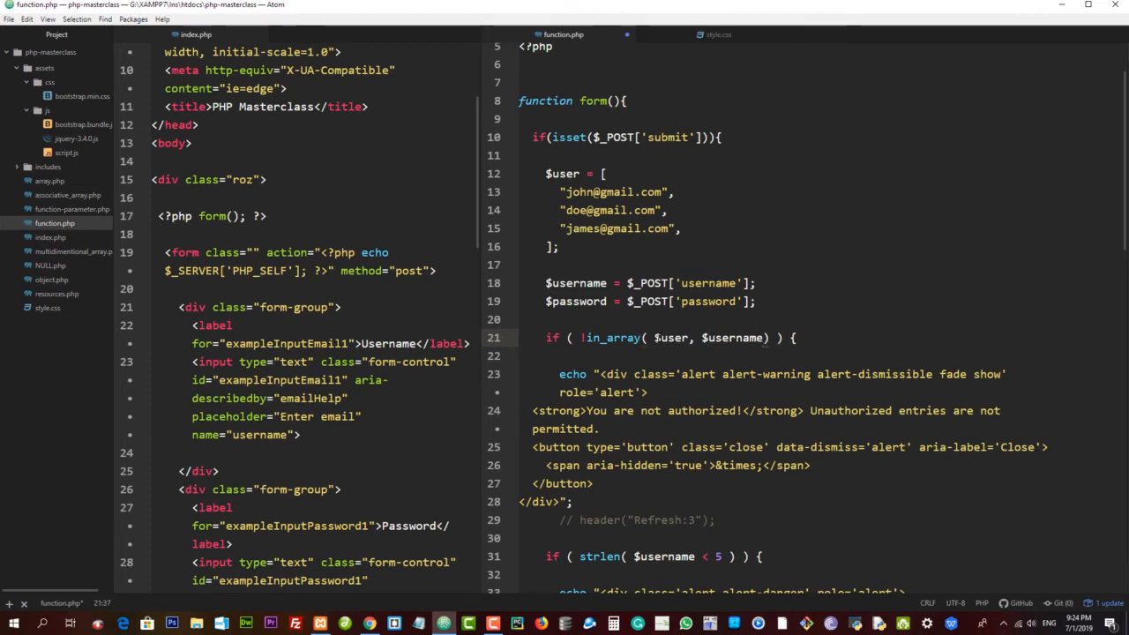
{"action": "left_click", "coordinate": [370, 625]}
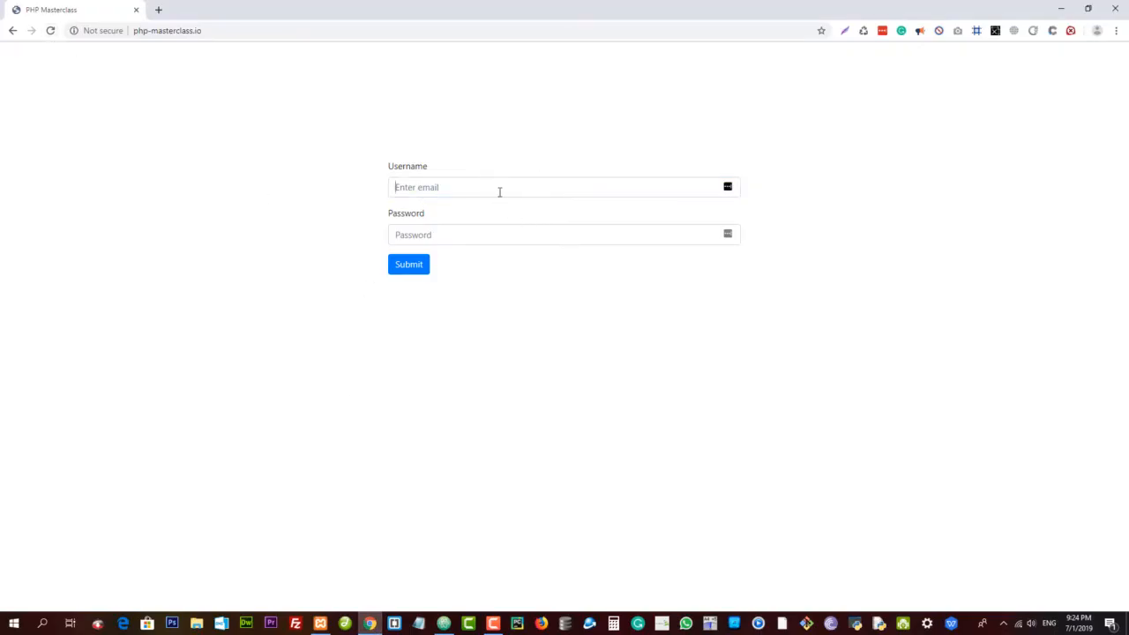
Submit 'asdas' as credentials and highlight 'array' in the in_array parameter 2 warning
{"action": "type", "text": "asdas"}
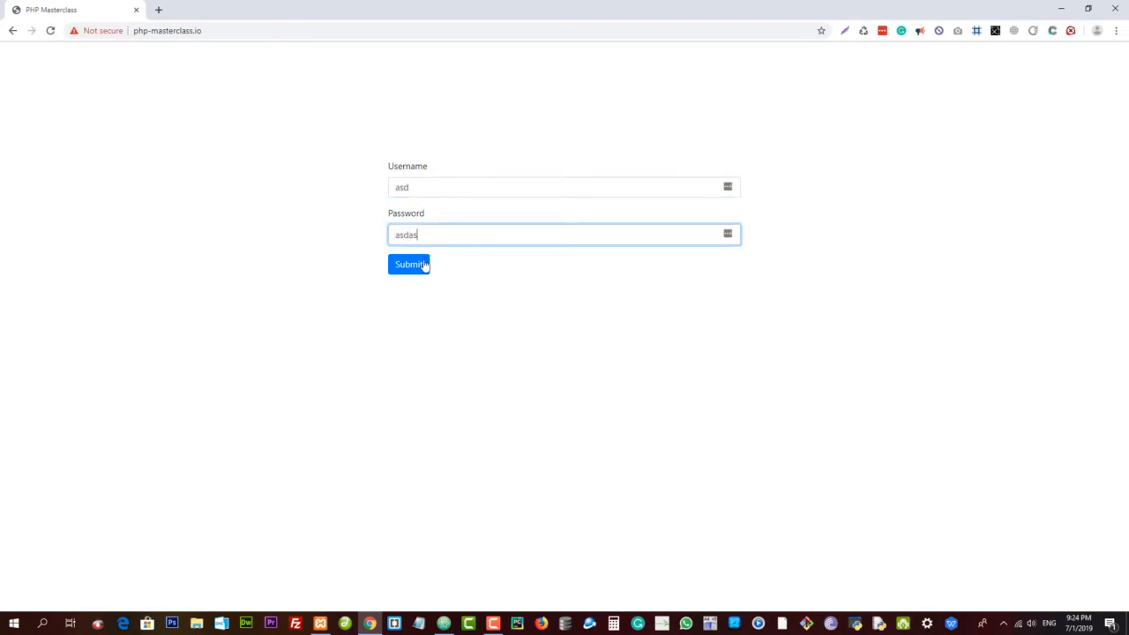
{"action": "left_click", "coordinate": [409, 265]}
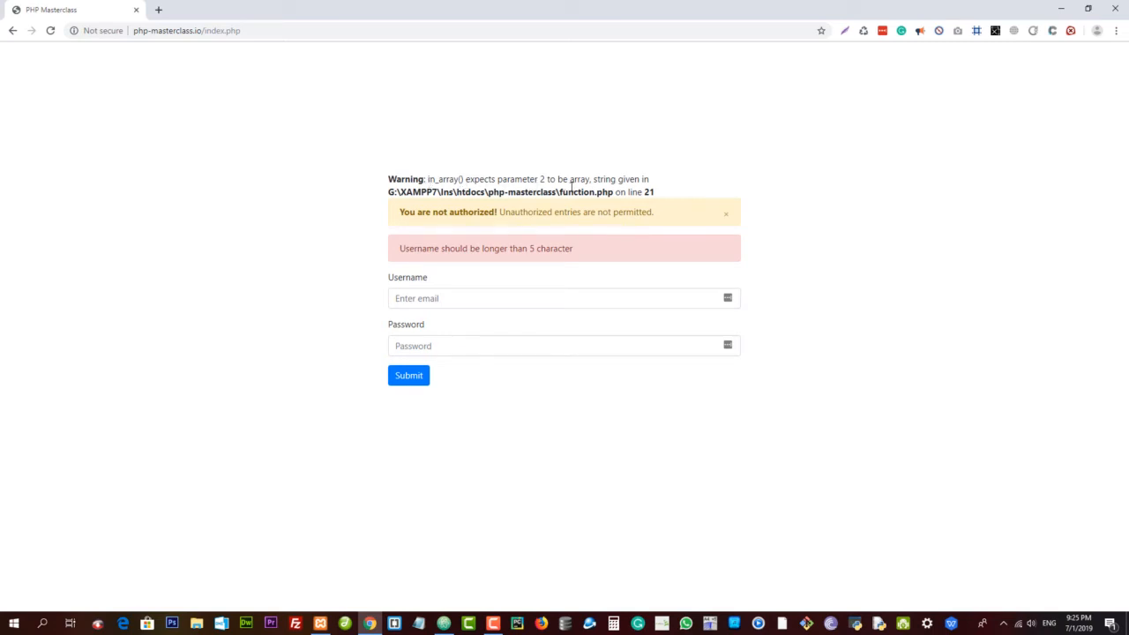
{"action": "double_click", "coordinate": [579, 180]}
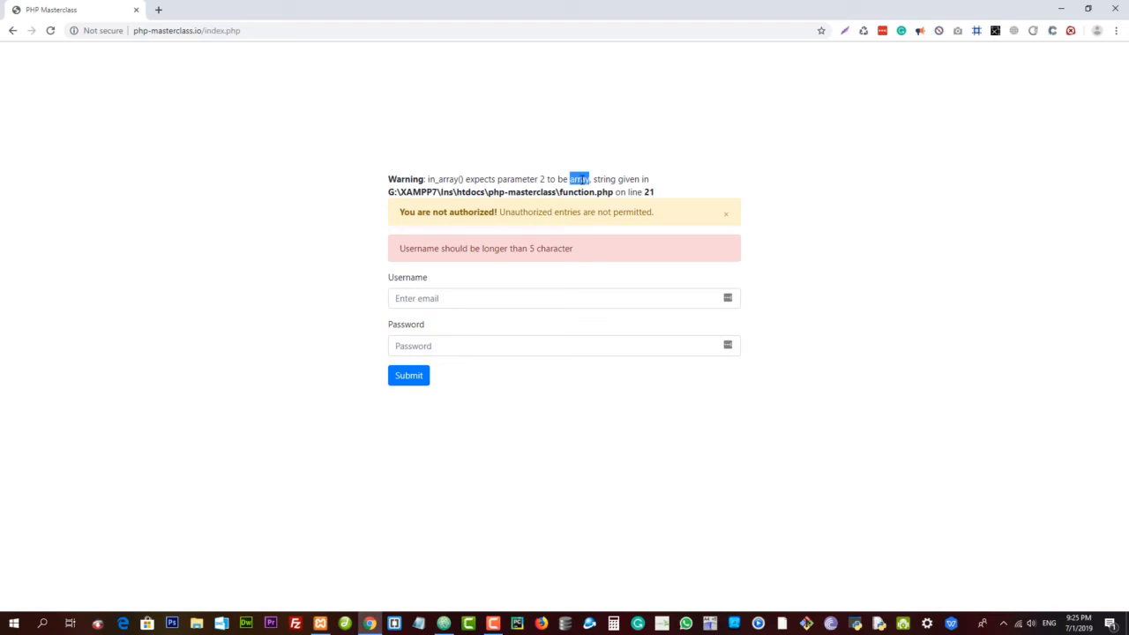
{"action": "mouse_move", "coordinate": [487, 540]}
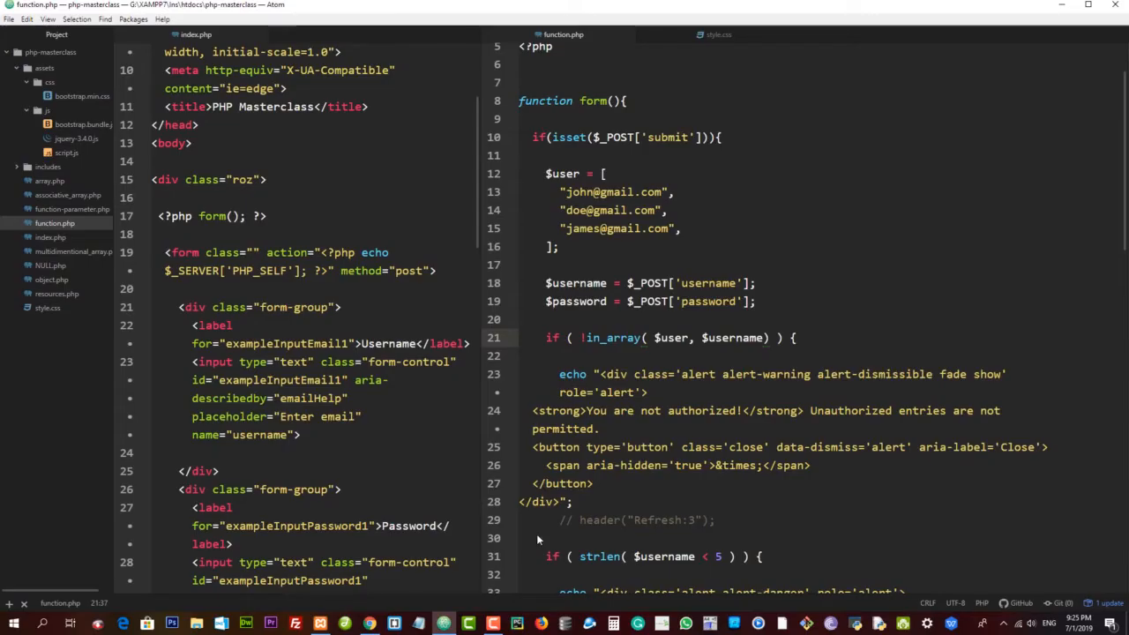
Restore the call to in_array($username, $user) with the list as second argument
{"action": "double_click", "coordinate": [670, 339]}
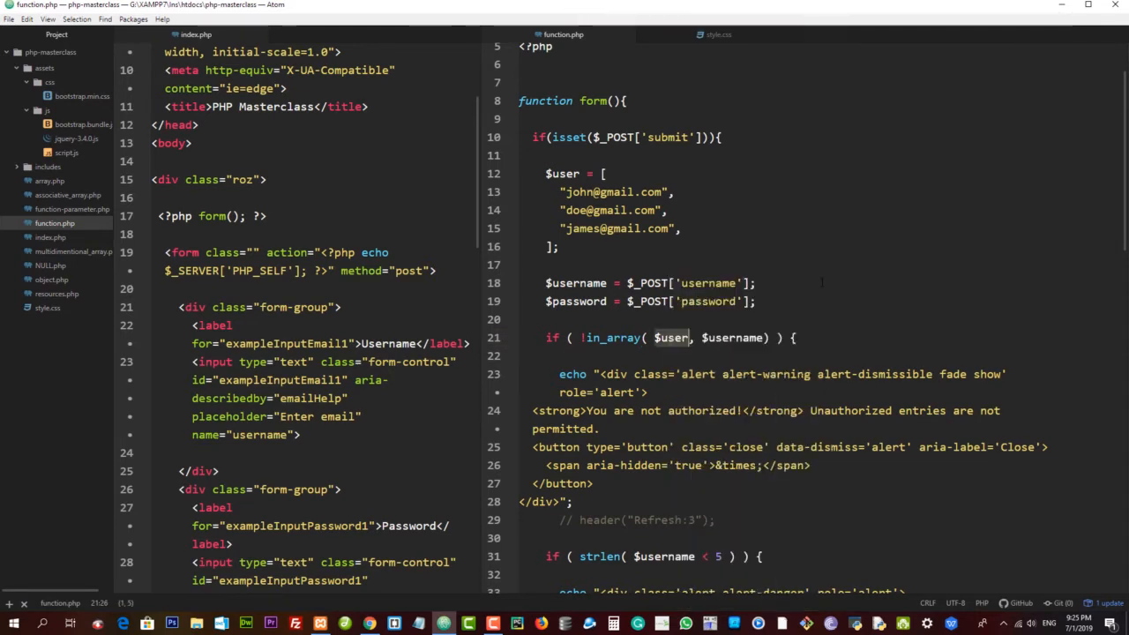
{"action": "key", "text": "Backspace"}
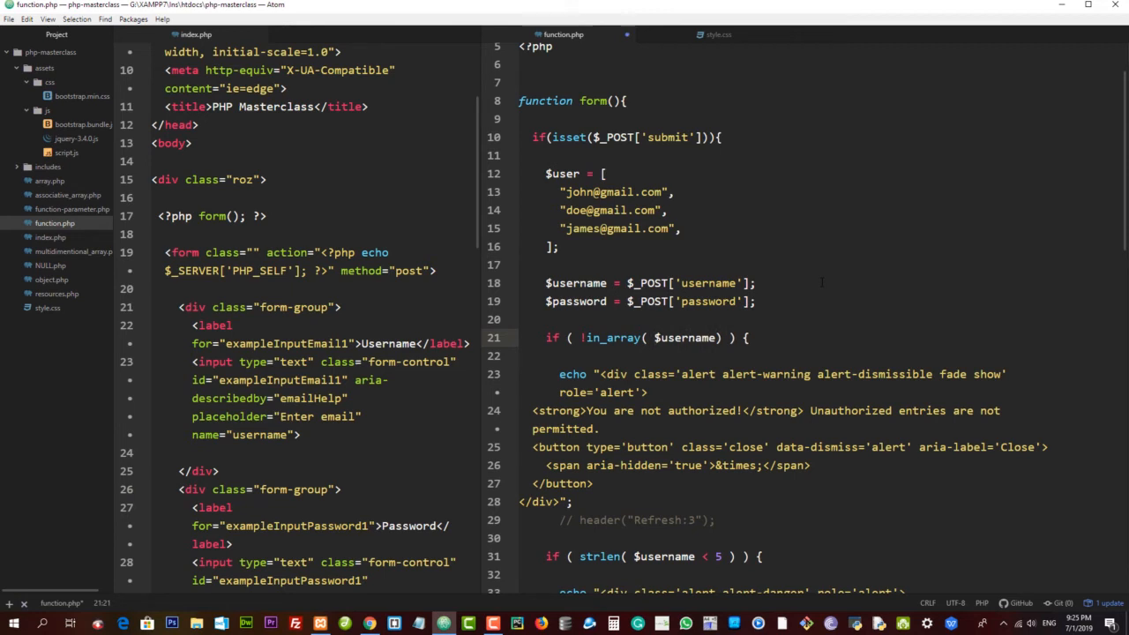
{"action": "left_click", "coordinate": [717, 339]}
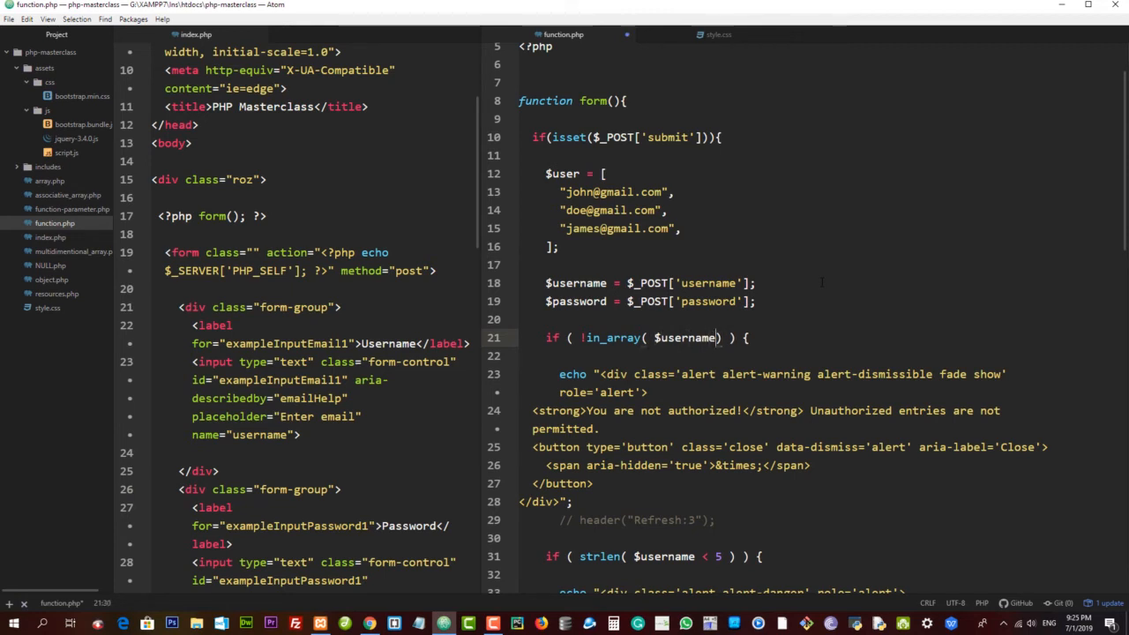
{"action": "type", "text": ", $user"}
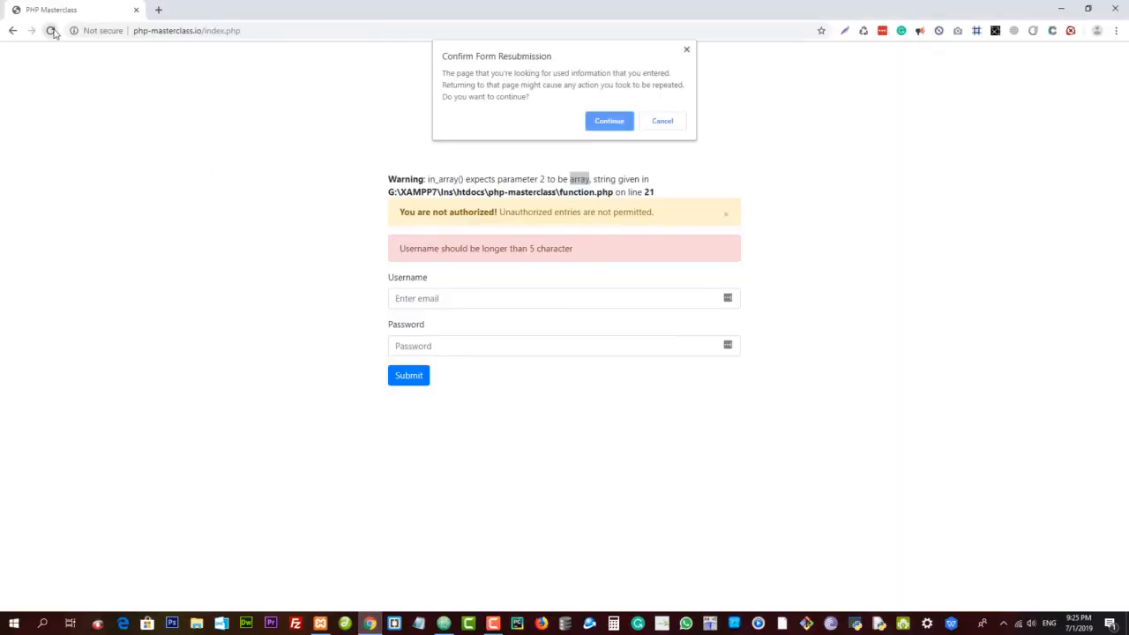
{"action": "left_click", "coordinate": [609, 120]}
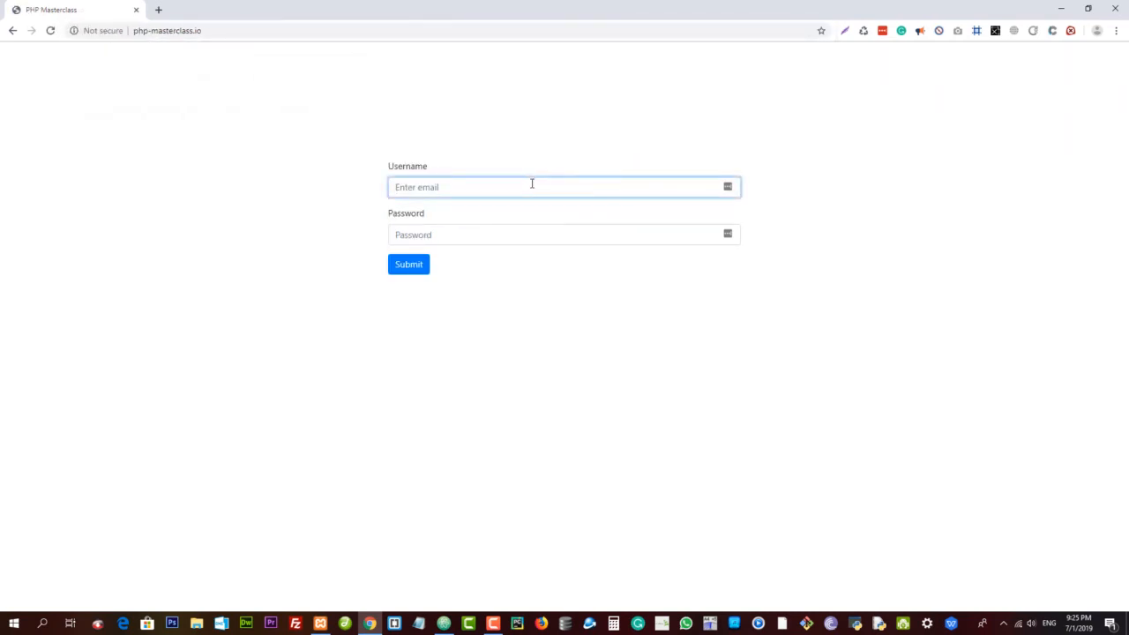
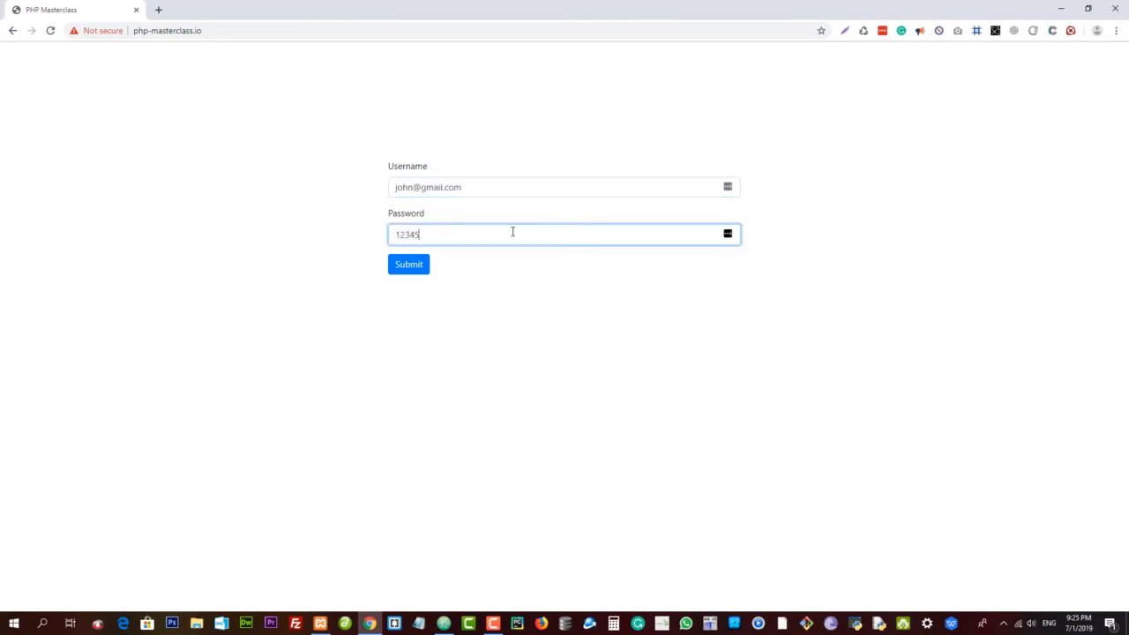
{"action": "left_click", "coordinate": [409, 265]}
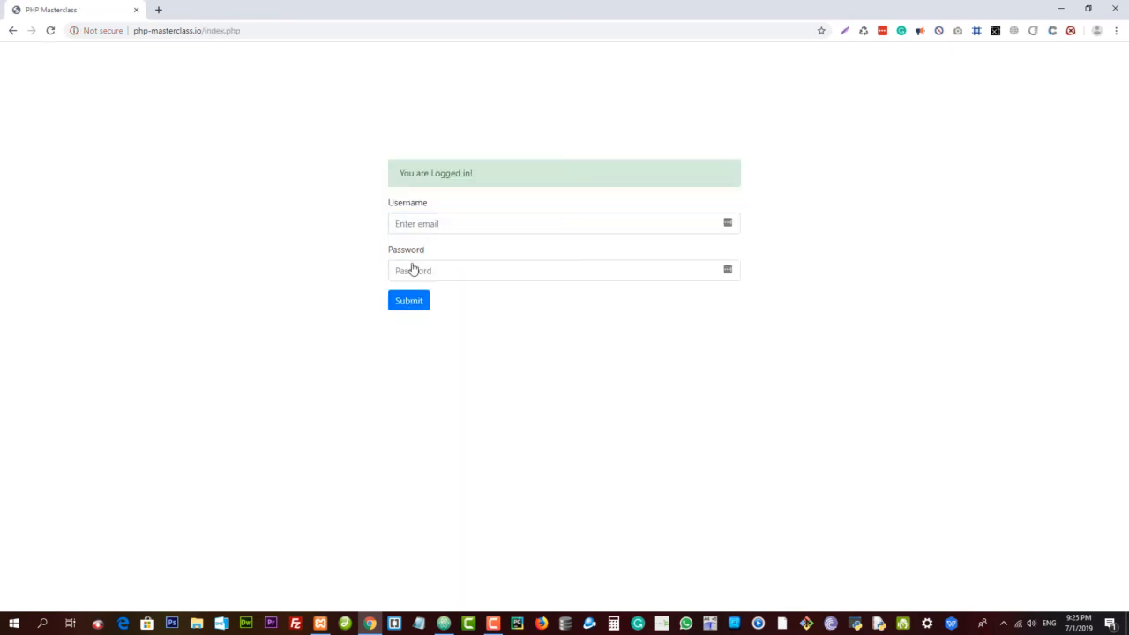
{"action": "mouse_move", "coordinate": [395, 177]}
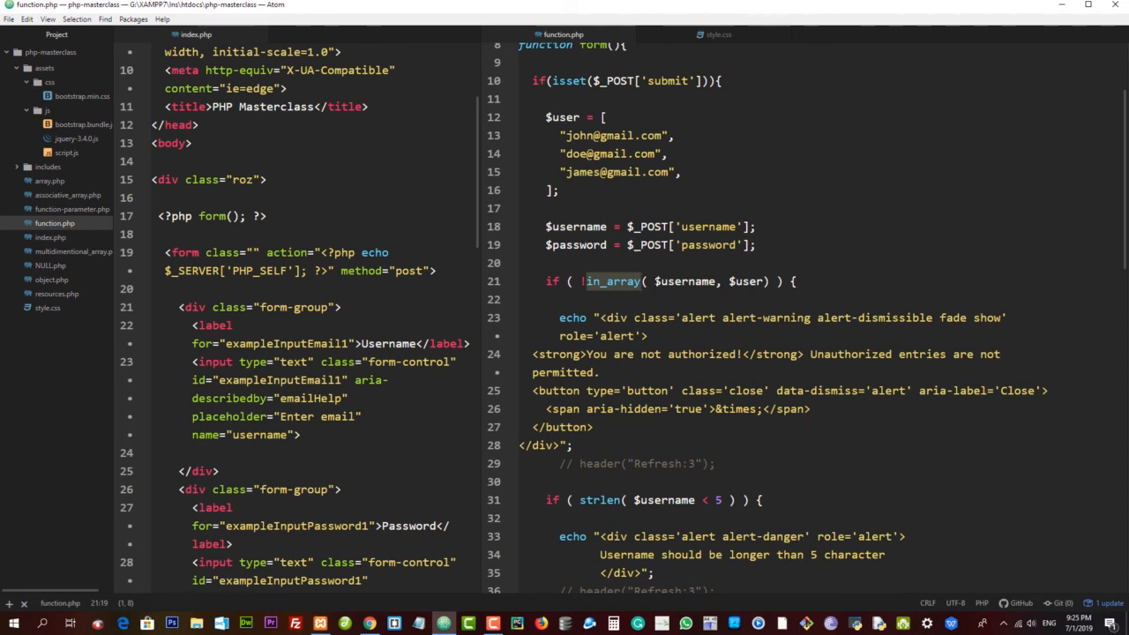
{"action": "left_click", "coordinate": [644, 282]}
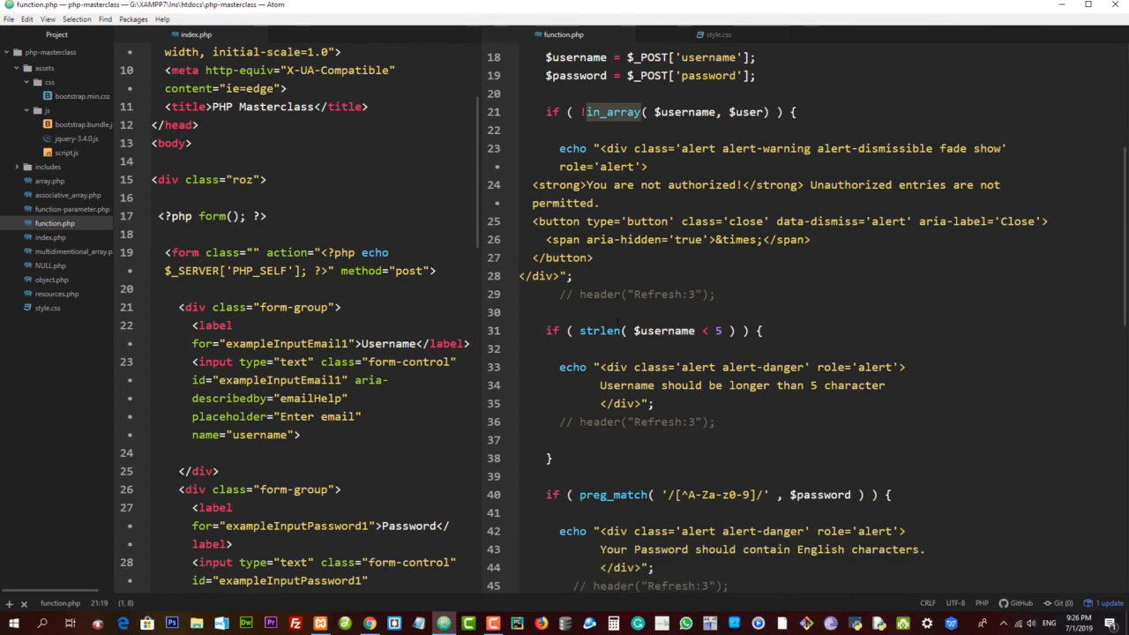
{"action": "scroll", "scroll_direction": "down", "scroll_amount": 3}
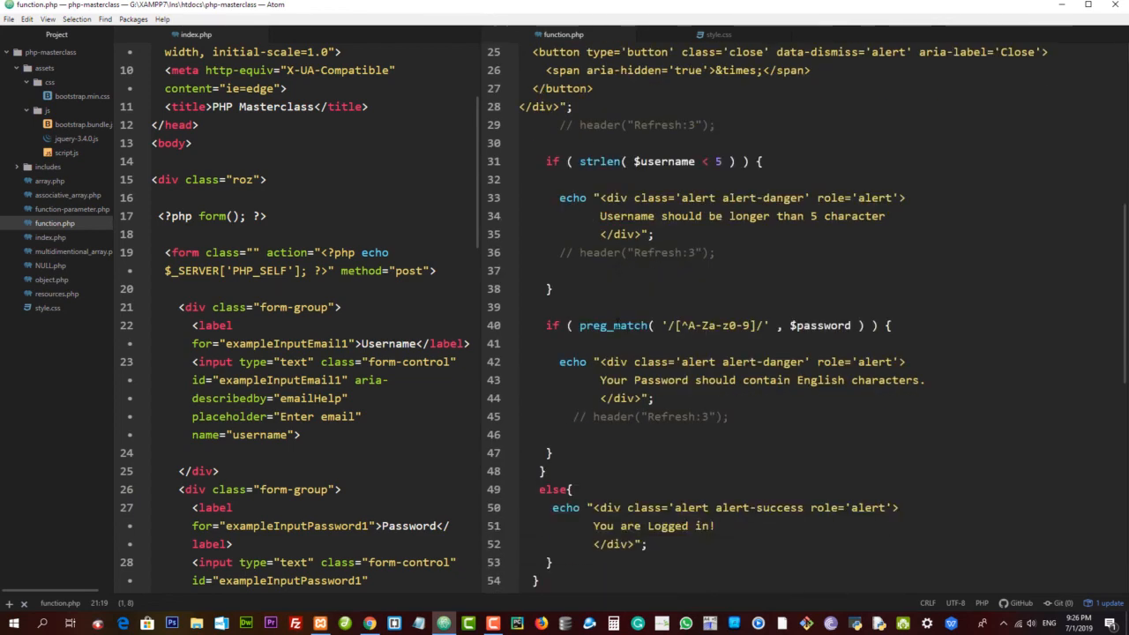